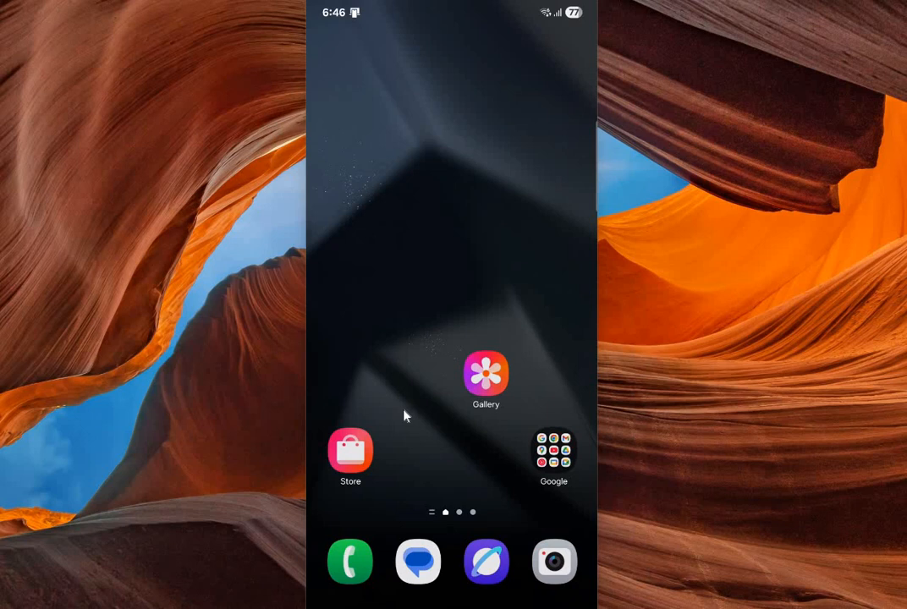
{"action": "mouse_move", "coordinate": [526, 379]}
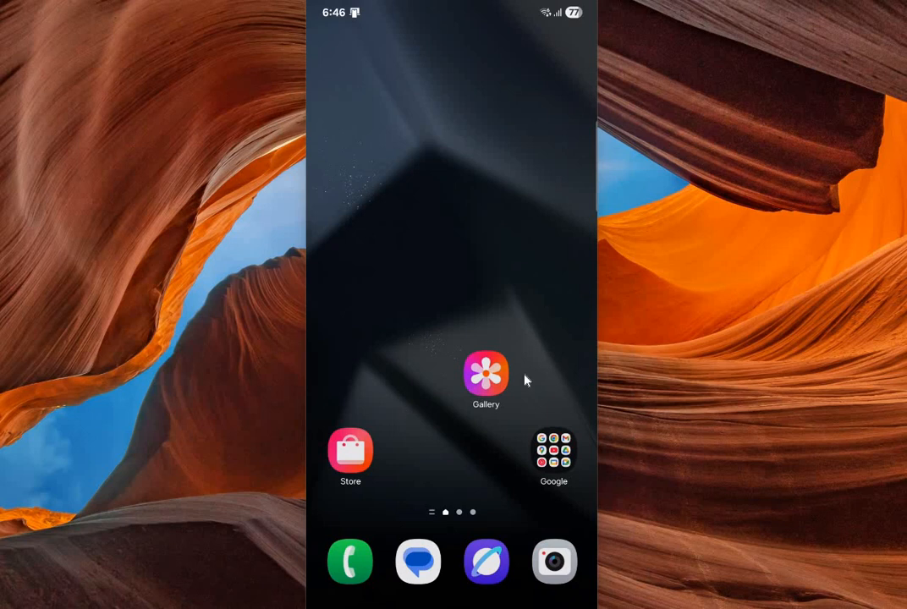
{"action": "mouse_move", "coordinate": [478, 481]}
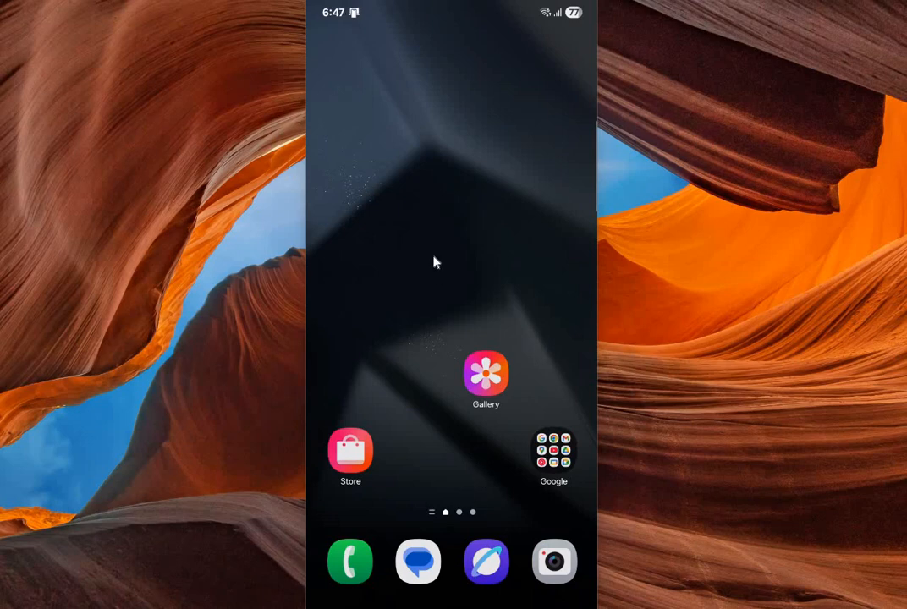
{"action": "mouse_move", "coordinate": [448, 297]}
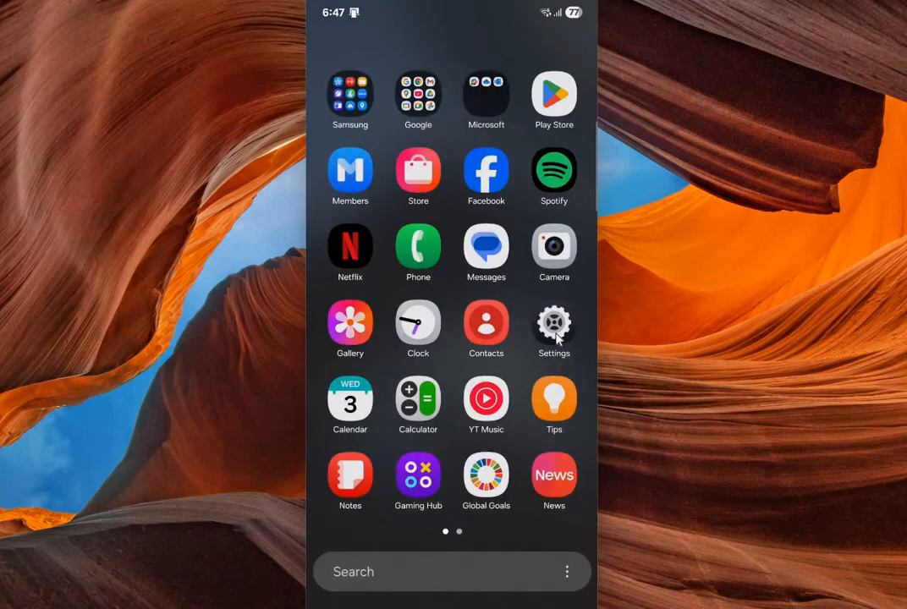
Step: Launch the Settings app and scroll through its main list
{"action": "left_click", "coordinate": [554, 330]}
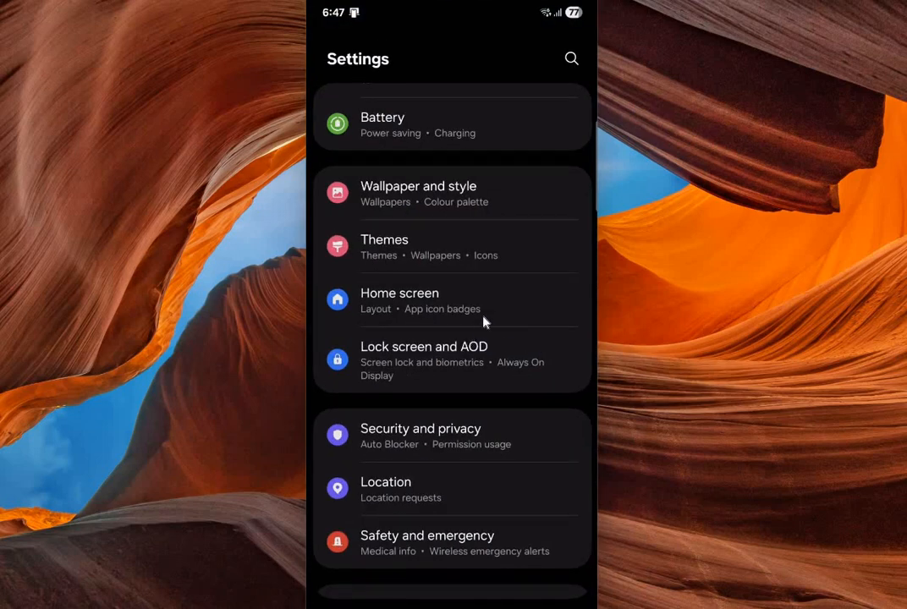
{"action": "scroll", "scroll_direction": "down", "scroll_amount": 3}
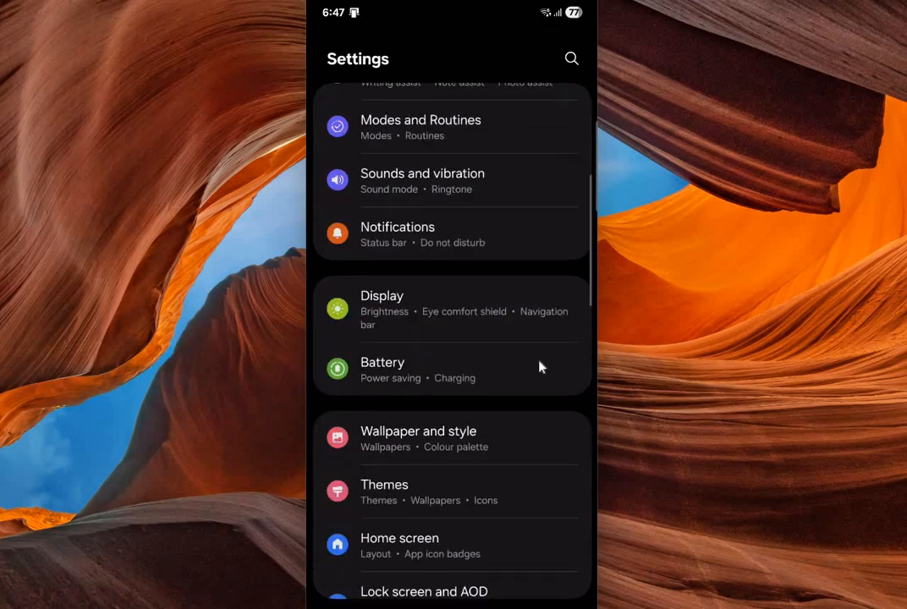
{"action": "scroll", "scroll_direction": "down", "scroll_amount": 3}
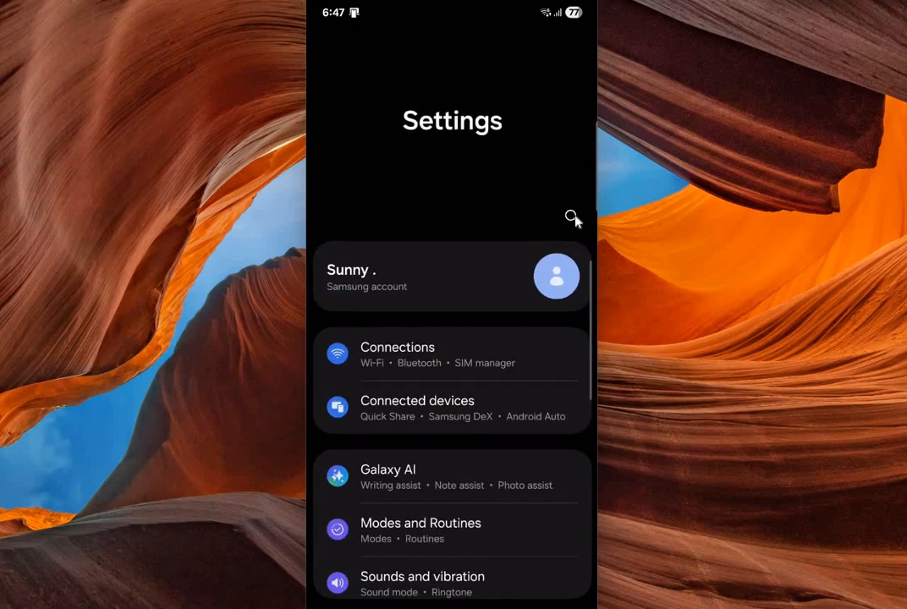
Step: Search settings for 'saf' to reach the Safety and emergency page
{"action": "left_click", "coordinate": [574, 217]}
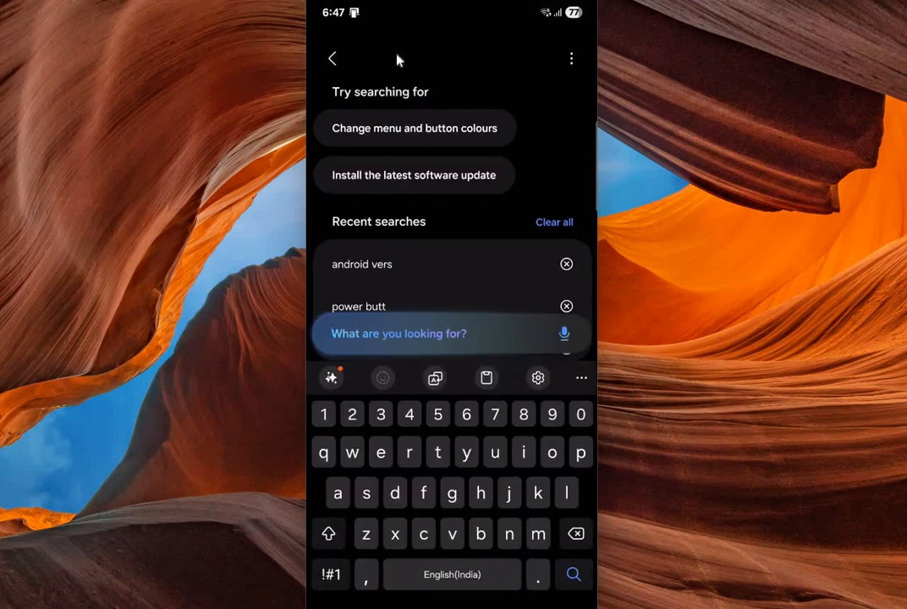
{"action": "type", "text": "saf"}
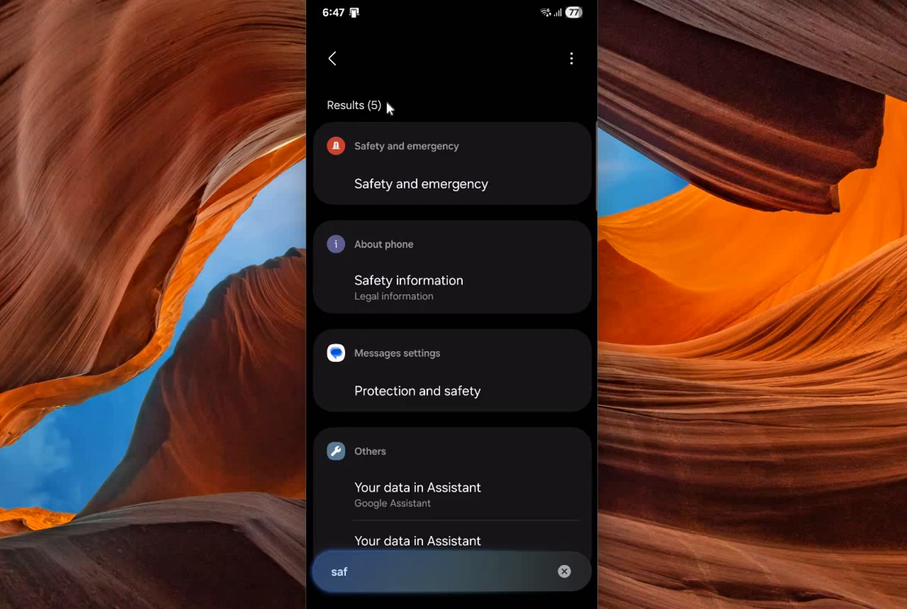
{"action": "type", "text": "t"}
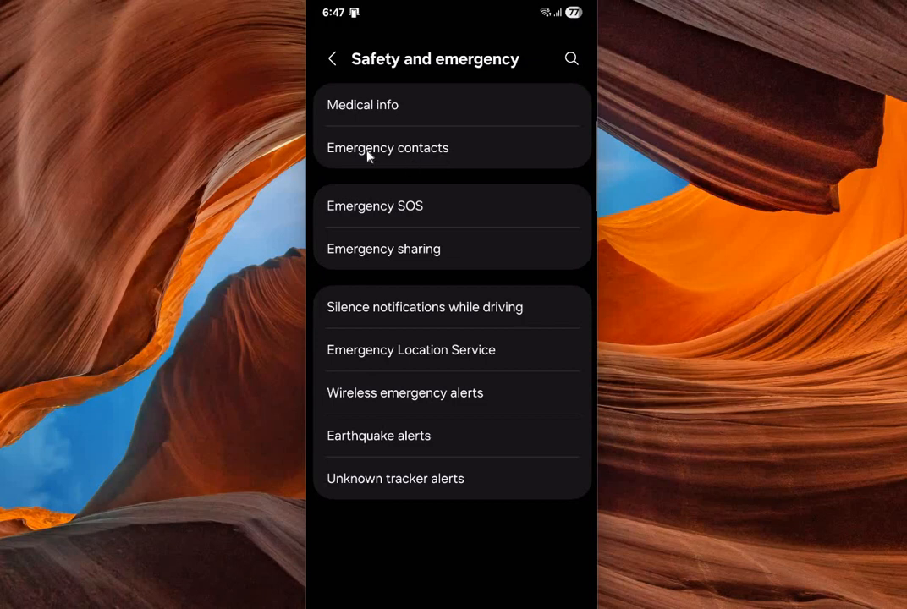
{"action": "mouse_move", "coordinate": [417, 154]}
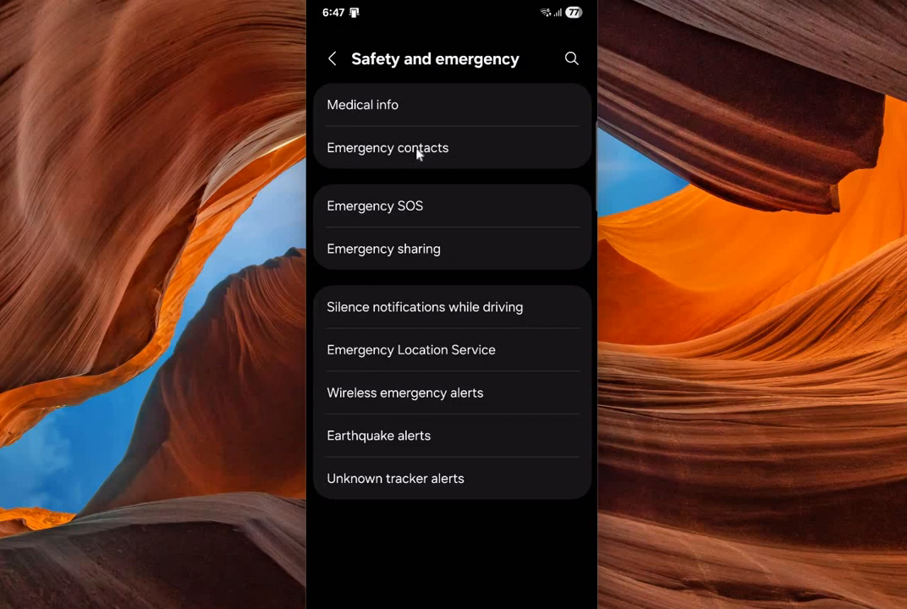
Step: Go to Emergency contacts and begin adding a contact, finding the picker empty
{"action": "left_click", "coordinate": [387, 147]}
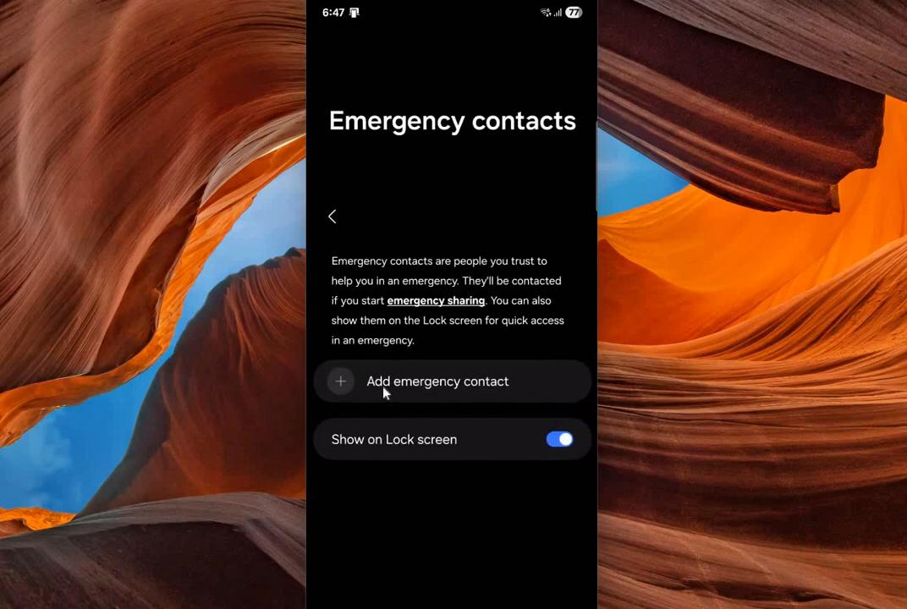
{"action": "mouse_move", "coordinate": [423, 389]}
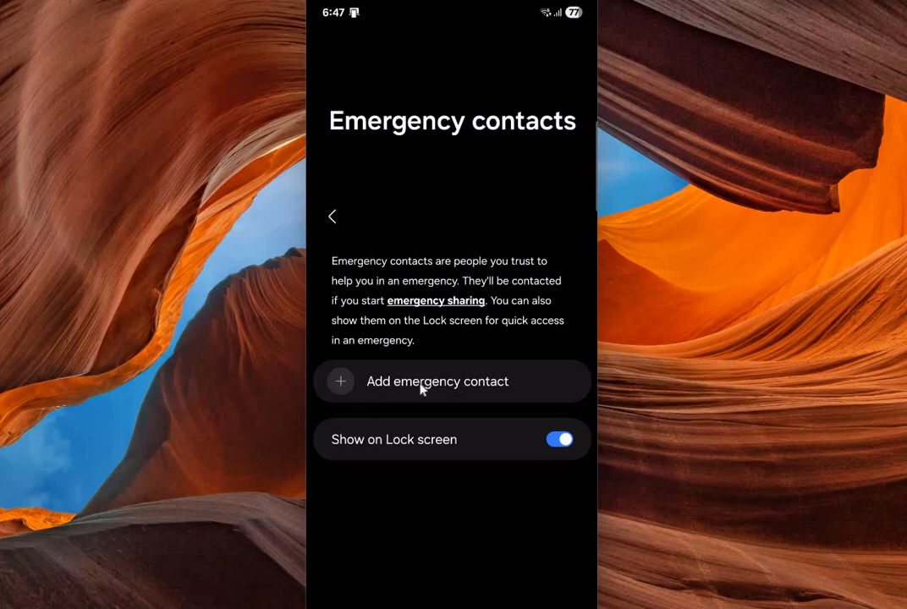
{"action": "left_click", "coordinate": [438, 382]}
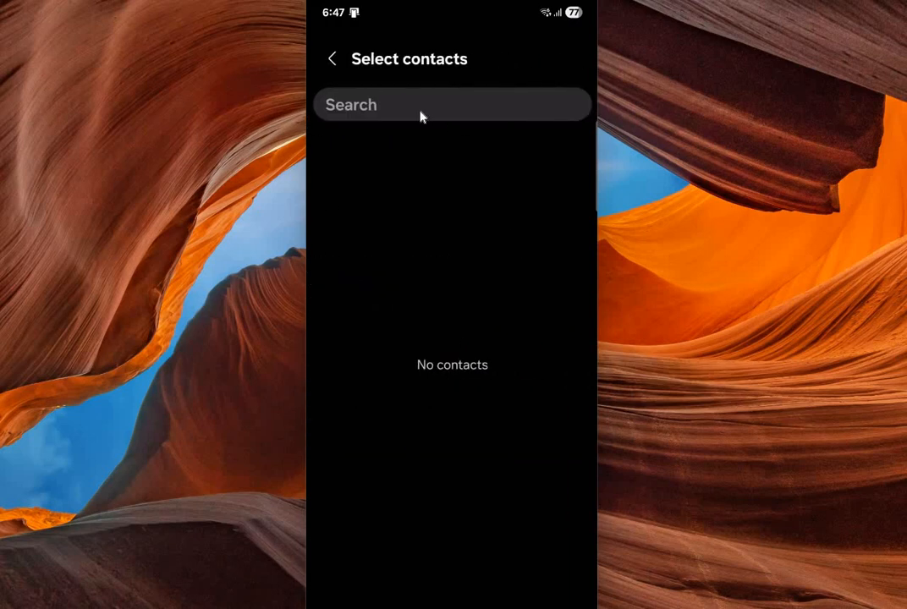
{"action": "mouse_move", "coordinate": [379, 116]}
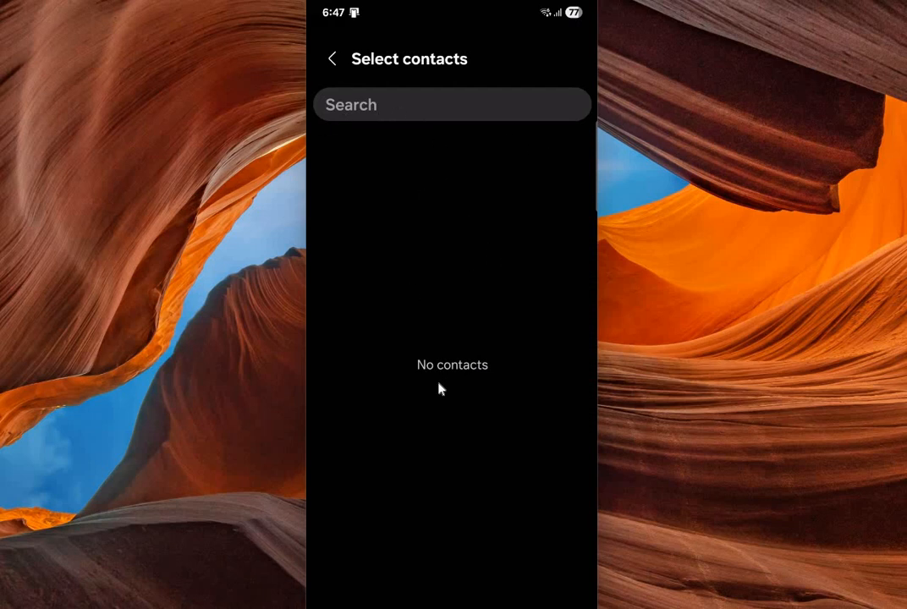
{"action": "mouse_move", "coordinate": [480, 186]}
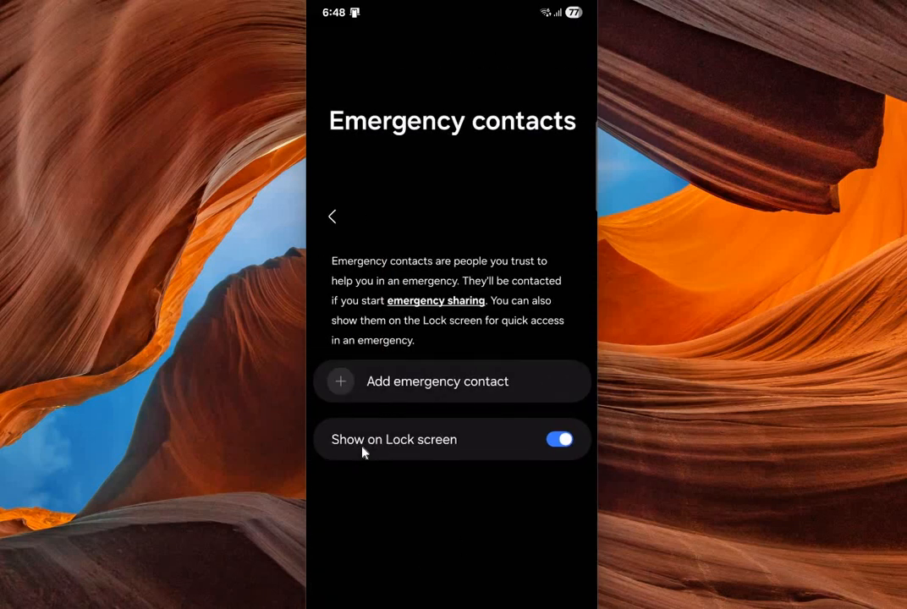
{"action": "mouse_move", "coordinate": [376, 480]}
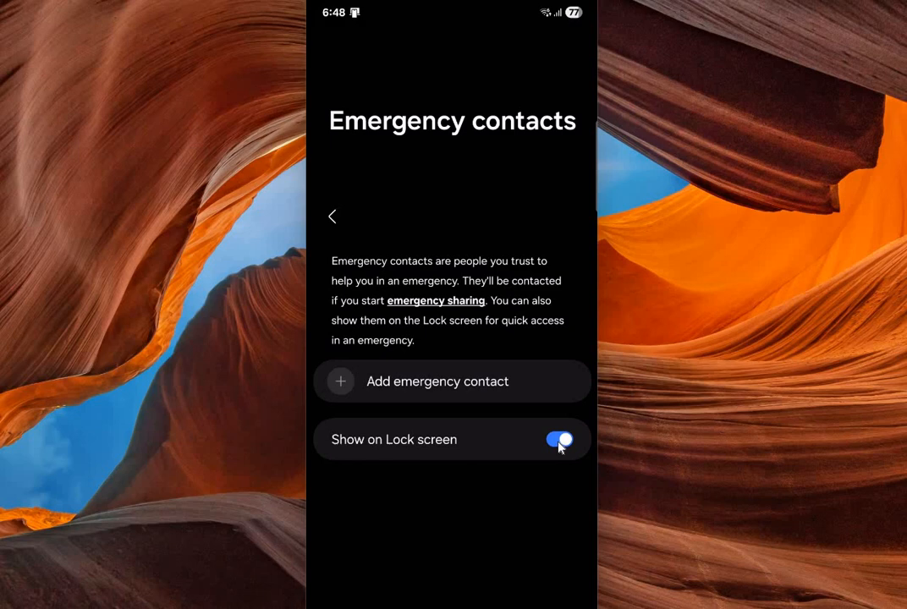
{"action": "left_click", "coordinate": [560, 439]}
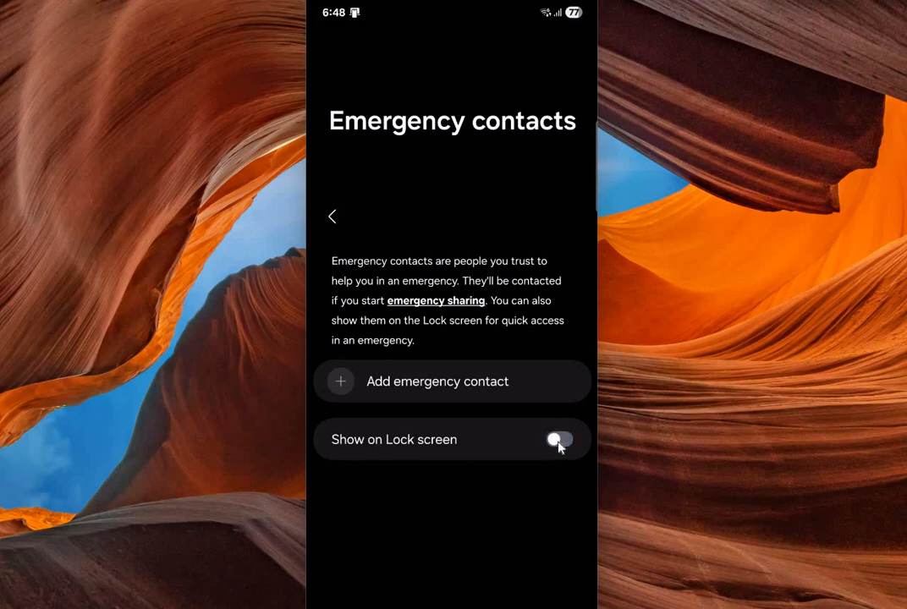
{"action": "left_click", "coordinate": [560, 439]}
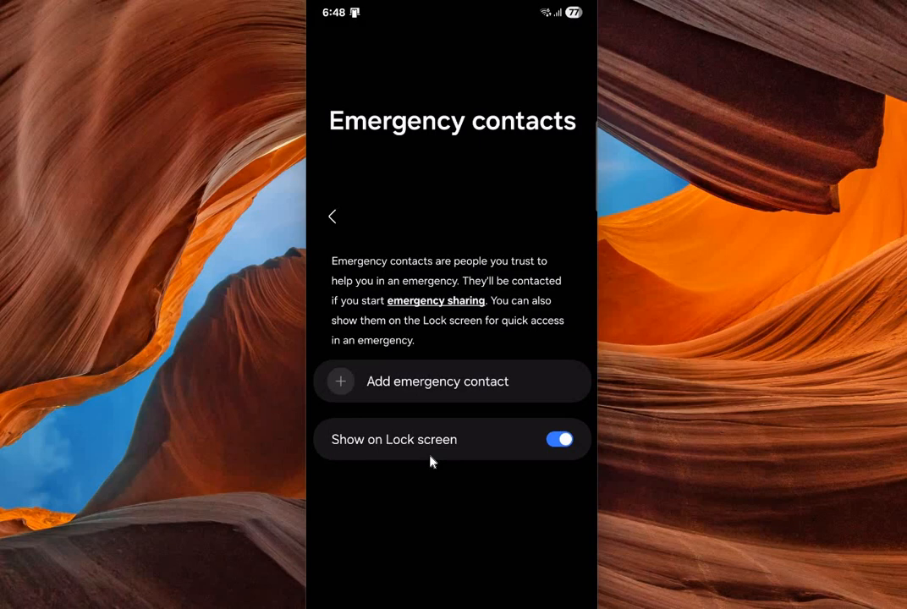
{"action": "mouse_move", "coordinate": [333, 237]}
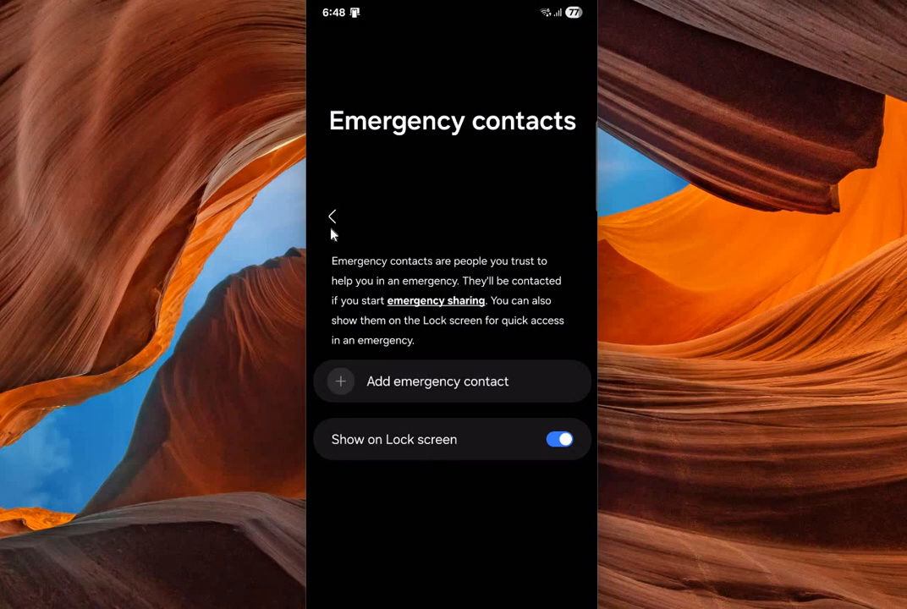
Step: Go back from Emergency contacts to the Safety and emergency page
{"action": "left_click", "coordinate": [331, 215]}
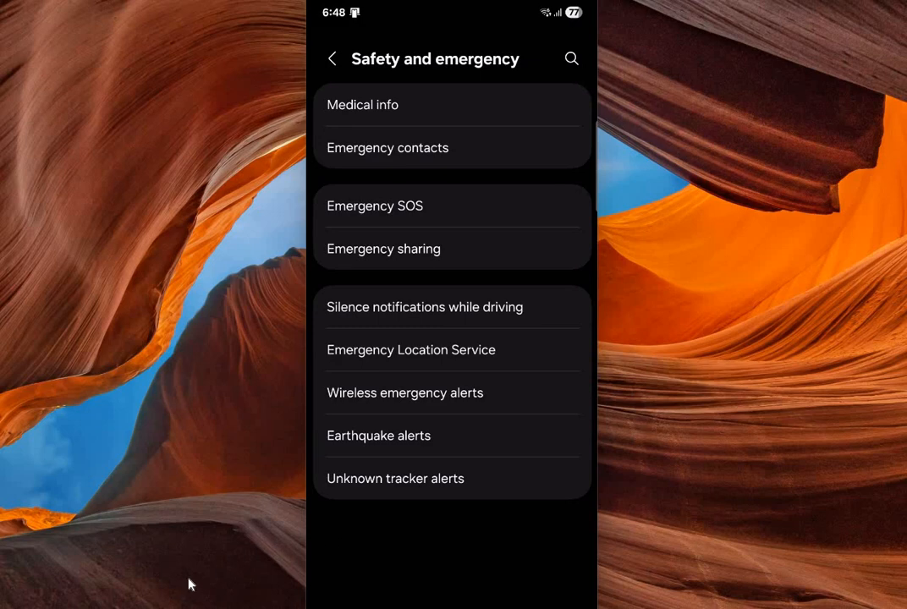
{"action": "mouse_move", "coordinate": [505, 522]}
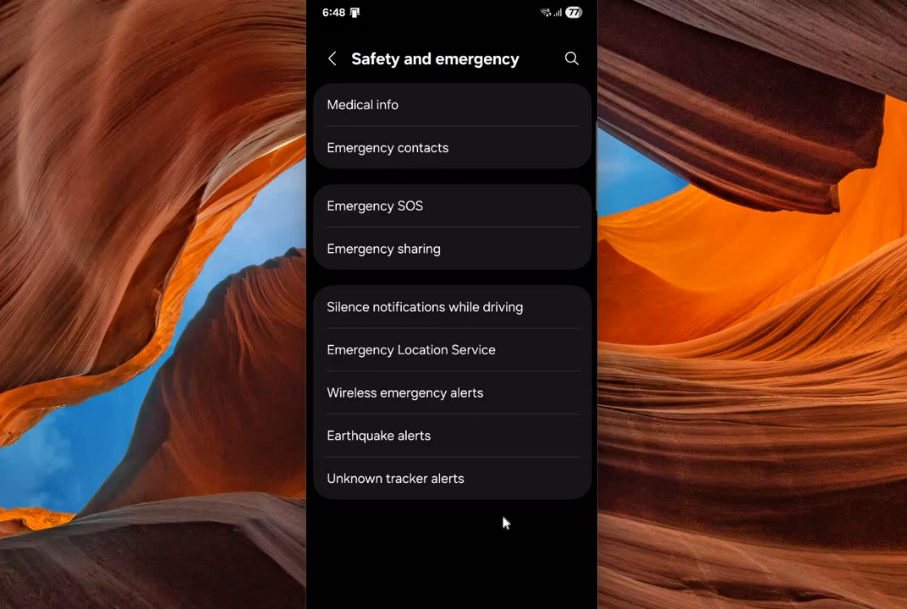
{"action": "mouse_move", "coordinate": [494, 515]}
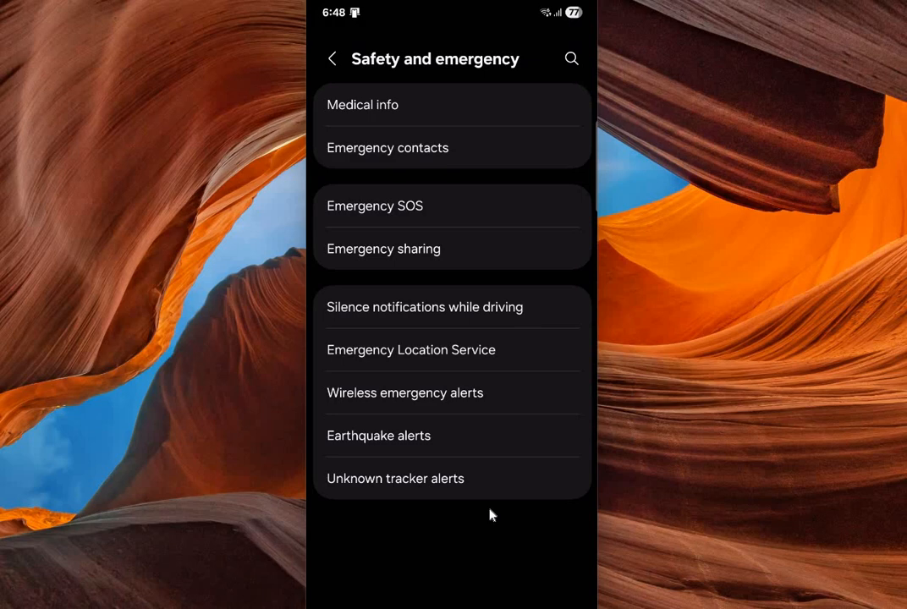